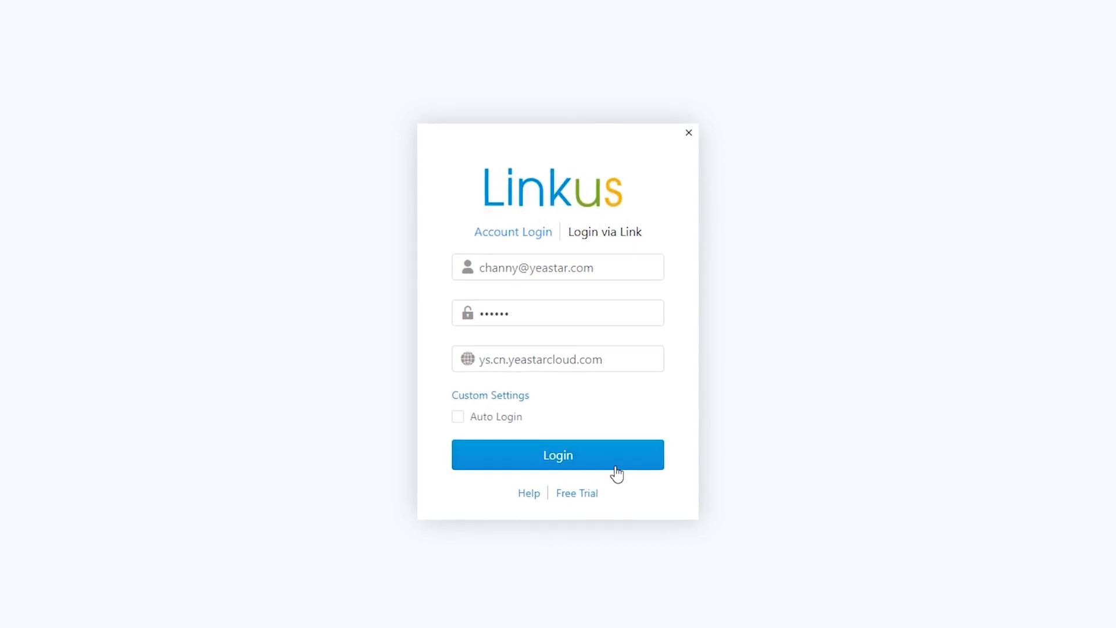
# Step: Sign in to Linkus, choose the Salesforce CRM plug-in and copy its callback URL
pyautogui.click(558, 454)
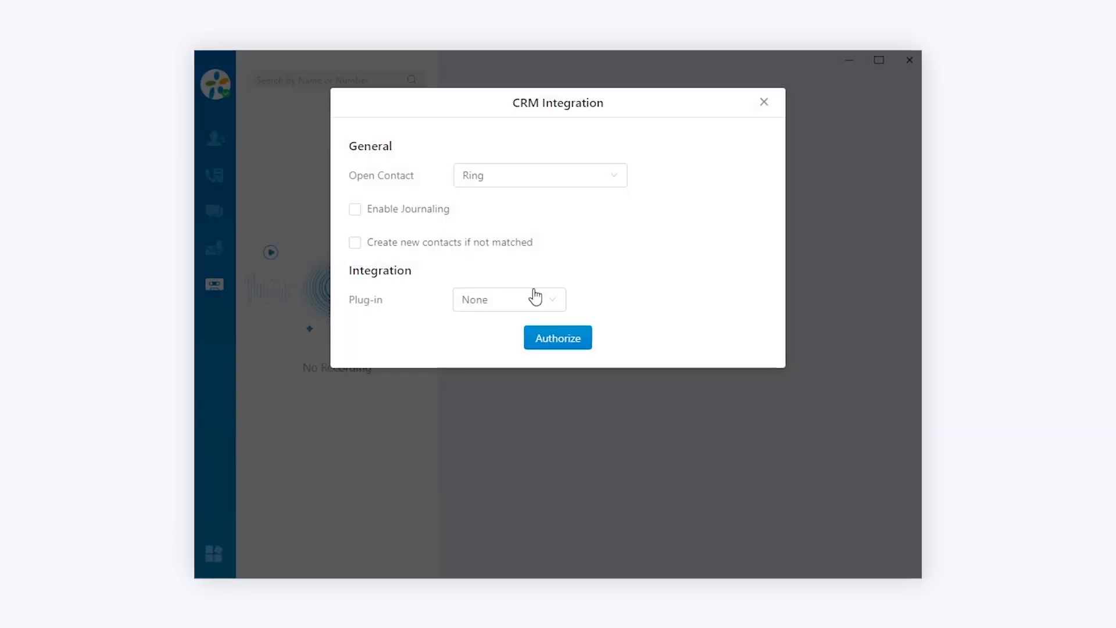
pyautogui.click(535, 300)
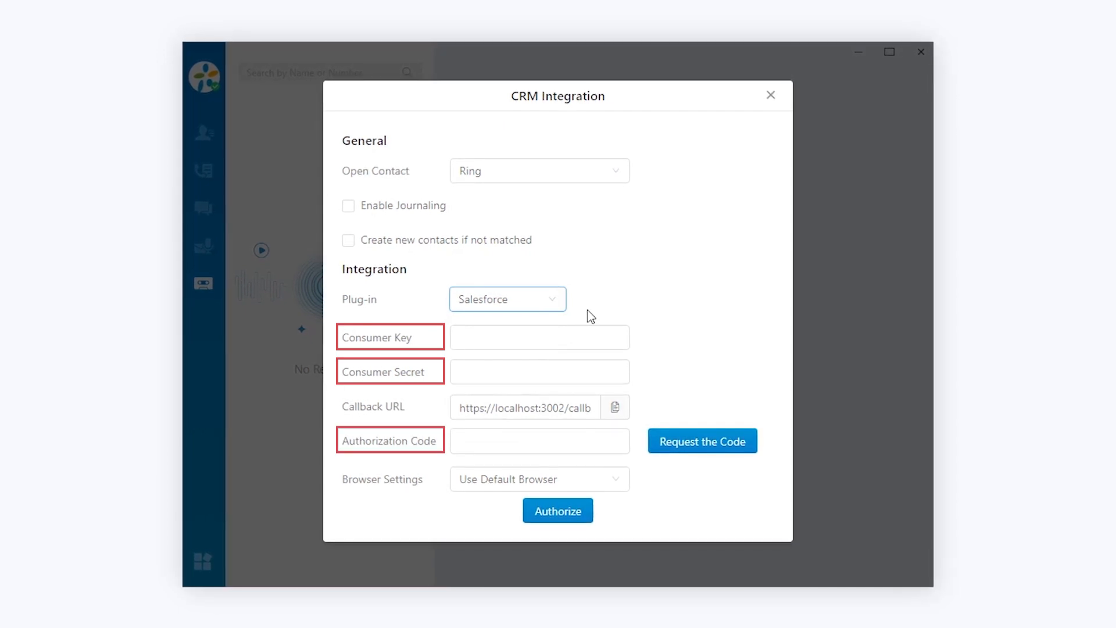
pyautogui.moveTo(668, 397)
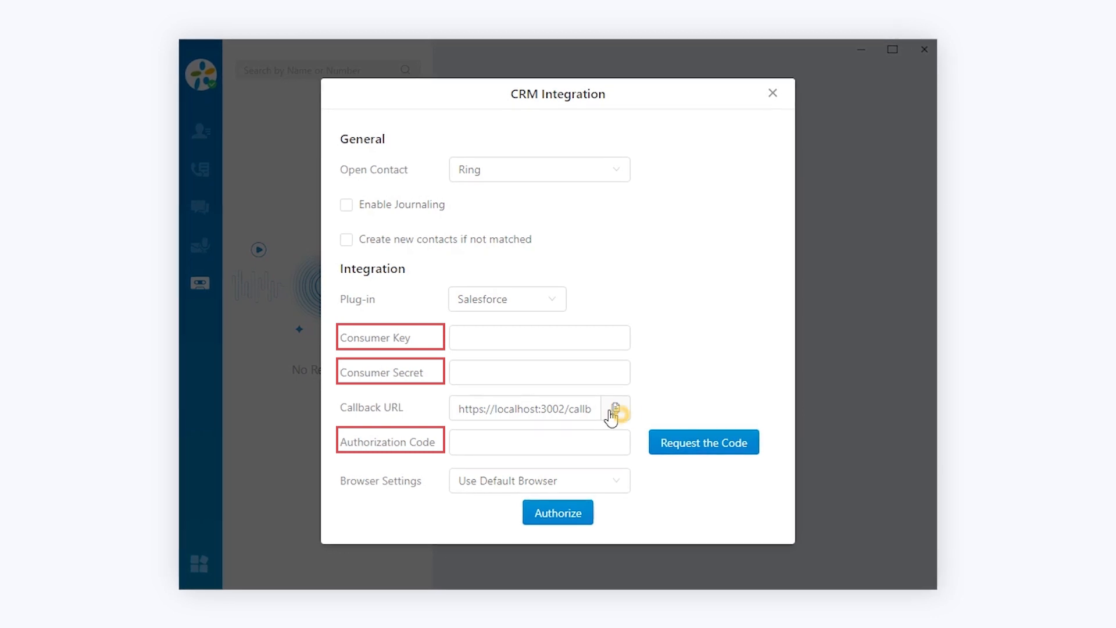
pyautogui.click(617, 408)
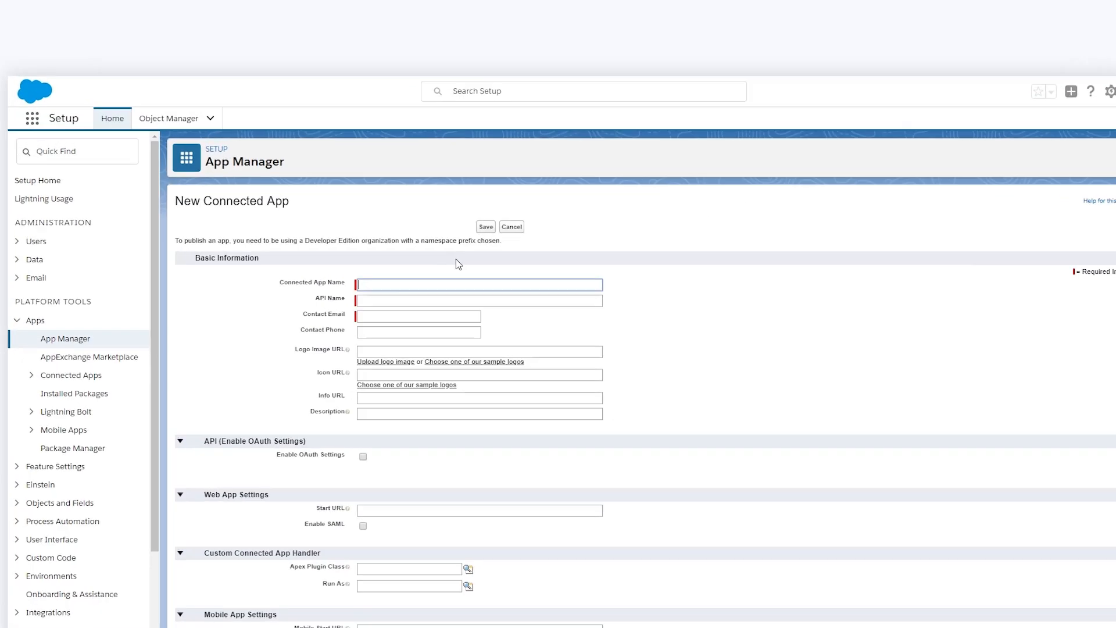
pyautogui.write('Linkus_Yeastar')
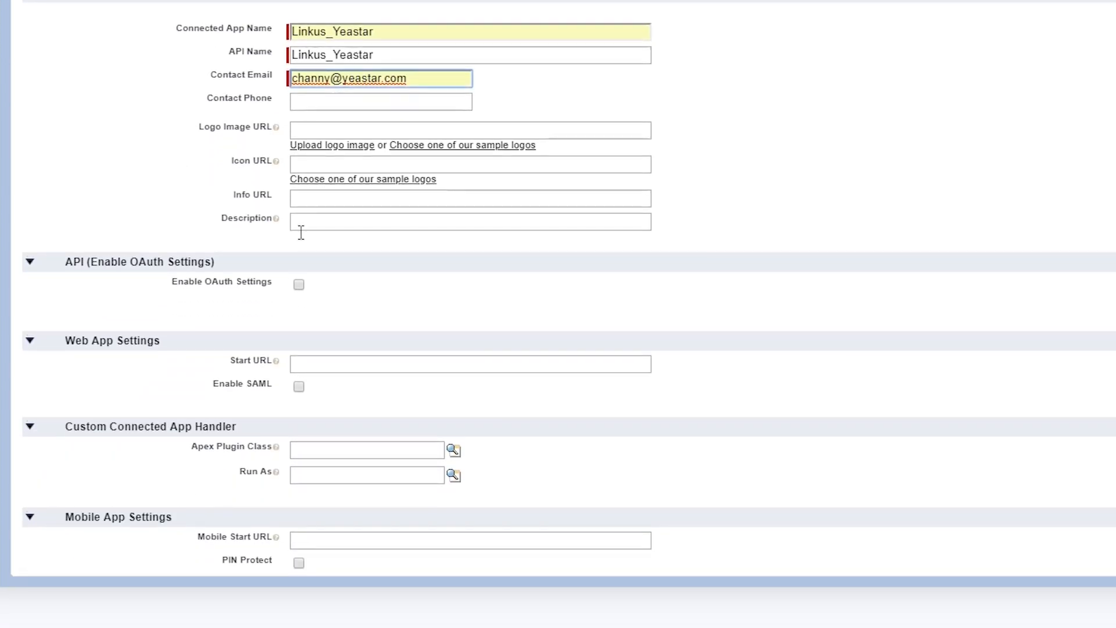
pyautogui.click(297, 284)
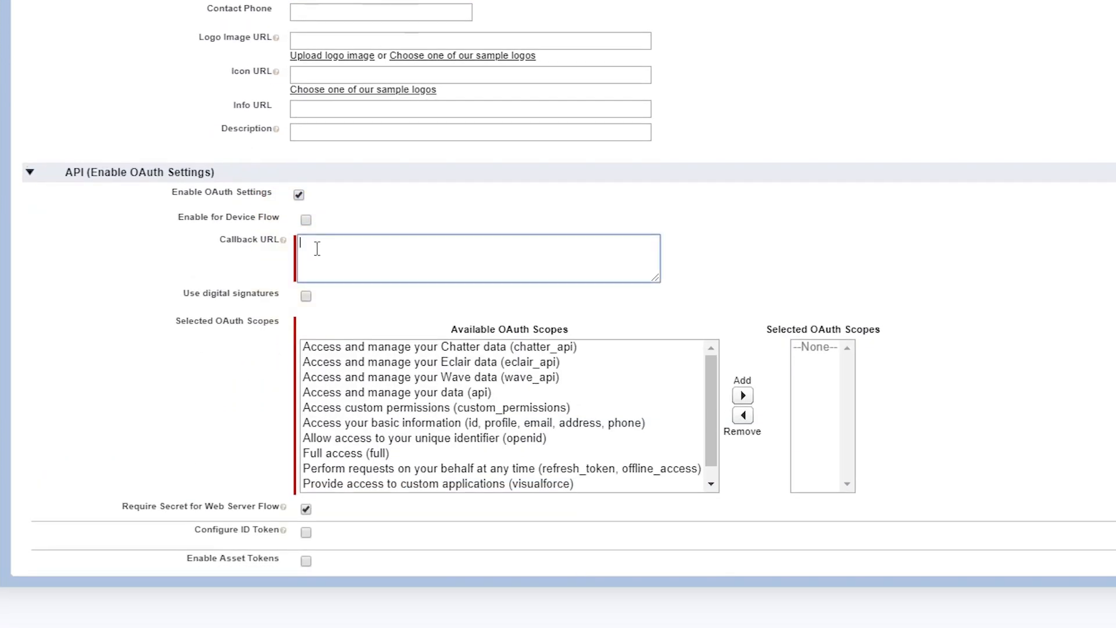
pyautogui.write('https://localhost:3002/callback')
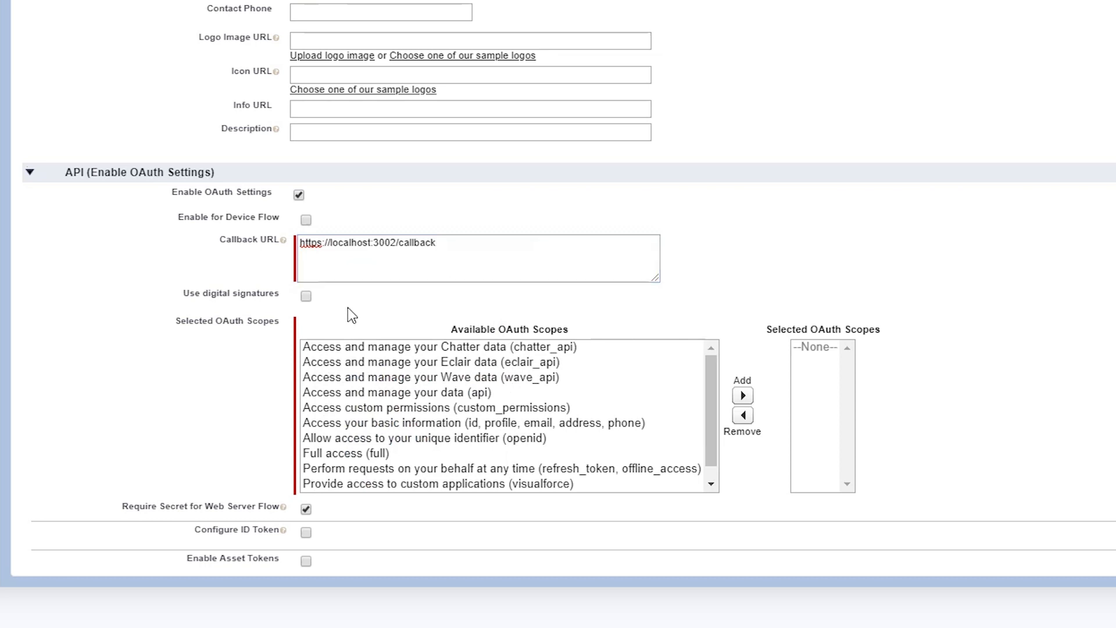
# Step: Add the api OAuth scope, save the connected app and continue past the propagation notice
pyautogui.scroll(-3)
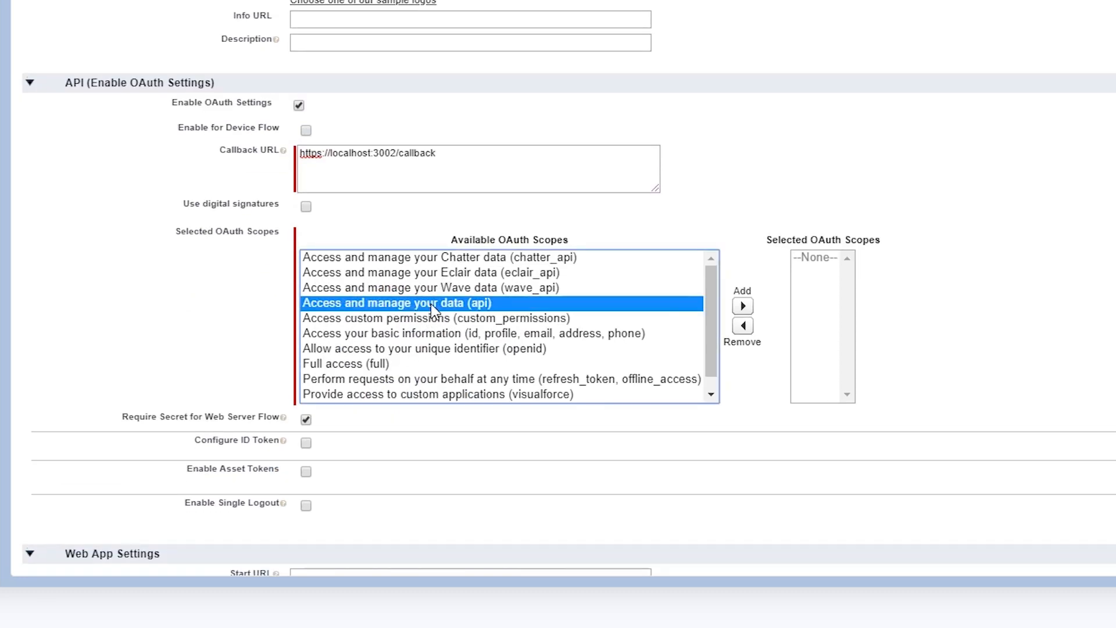
pyautogui.click(473, 333)
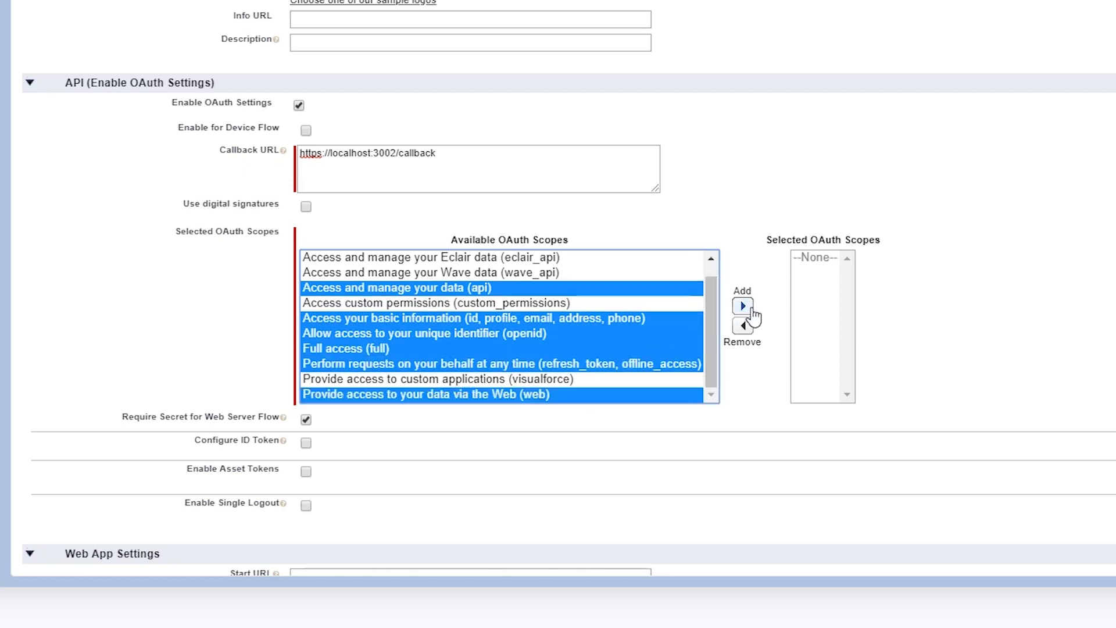
pyautogui.click(742, 305)
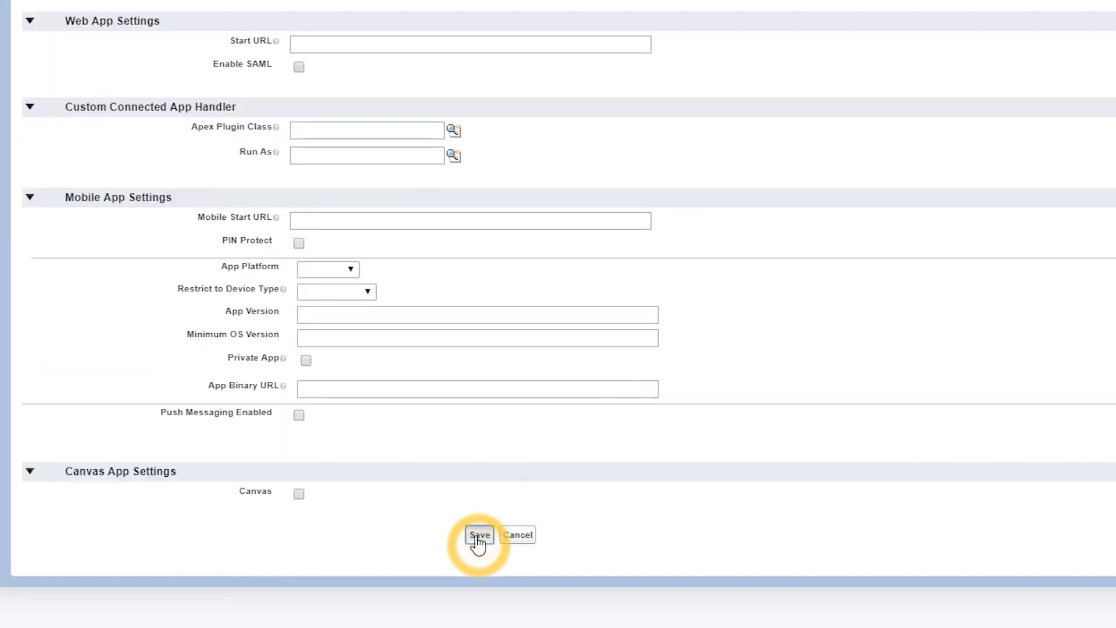
pyautogui.click(480, 534)
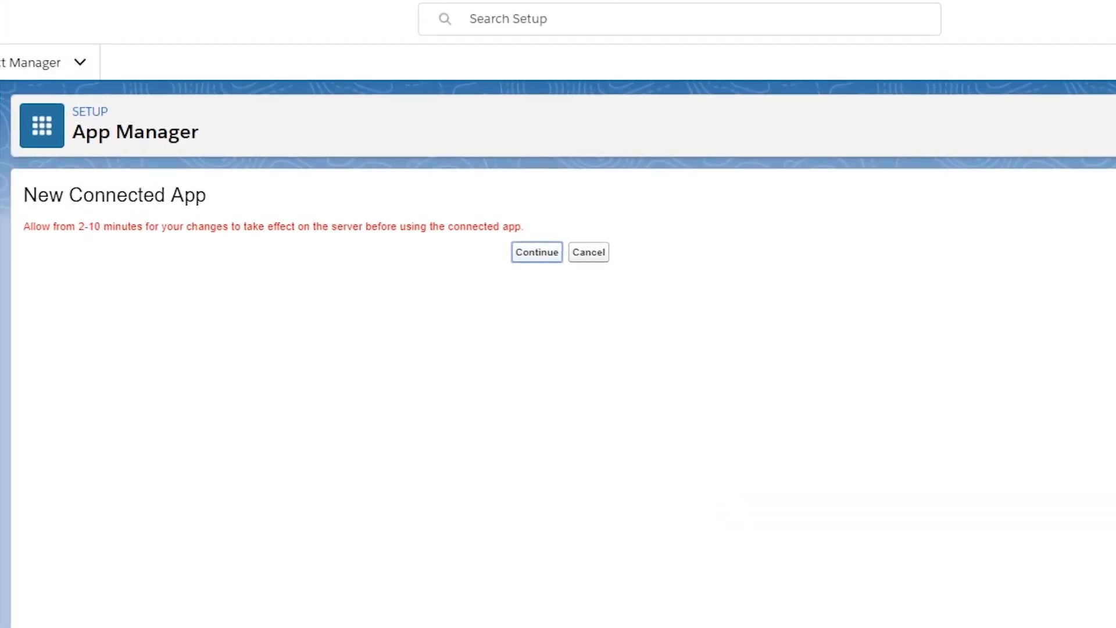
pyautogui.click(536, 251)
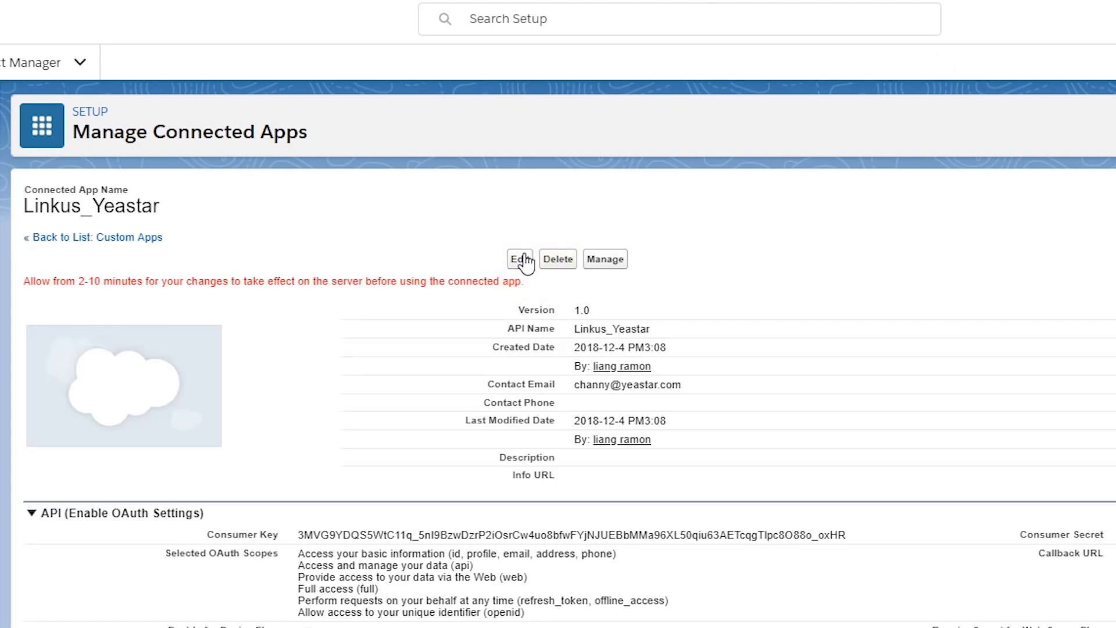
# Step: Select the Linkus_Yeastar consumer key on the Manage Connected Apps page for copying
pyautogui.scroll(-3)
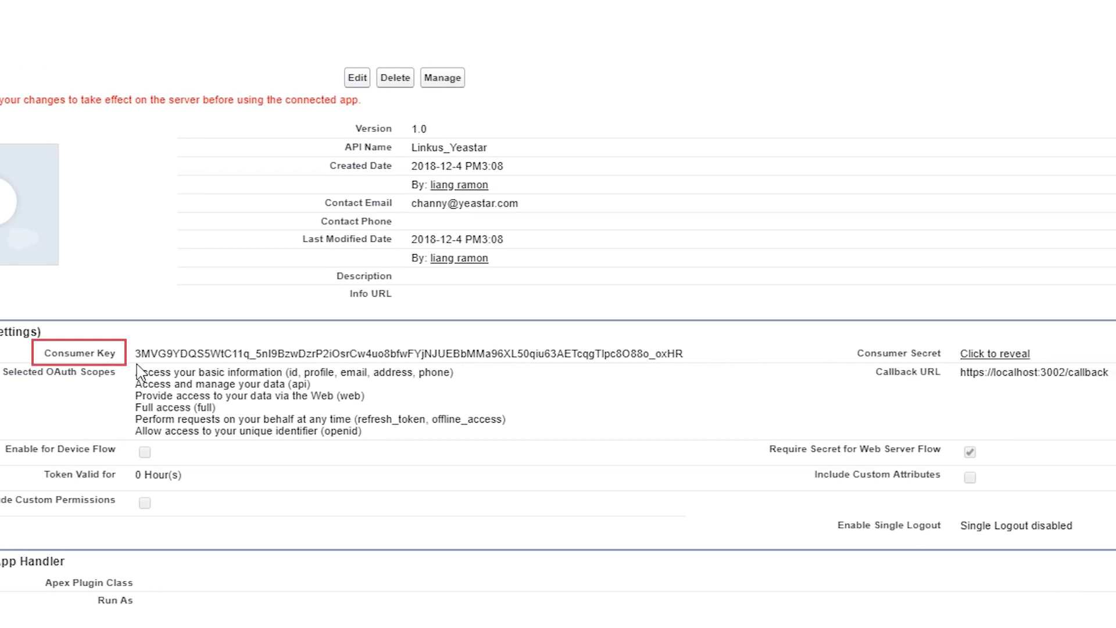
pyautogui.click(996, 354)
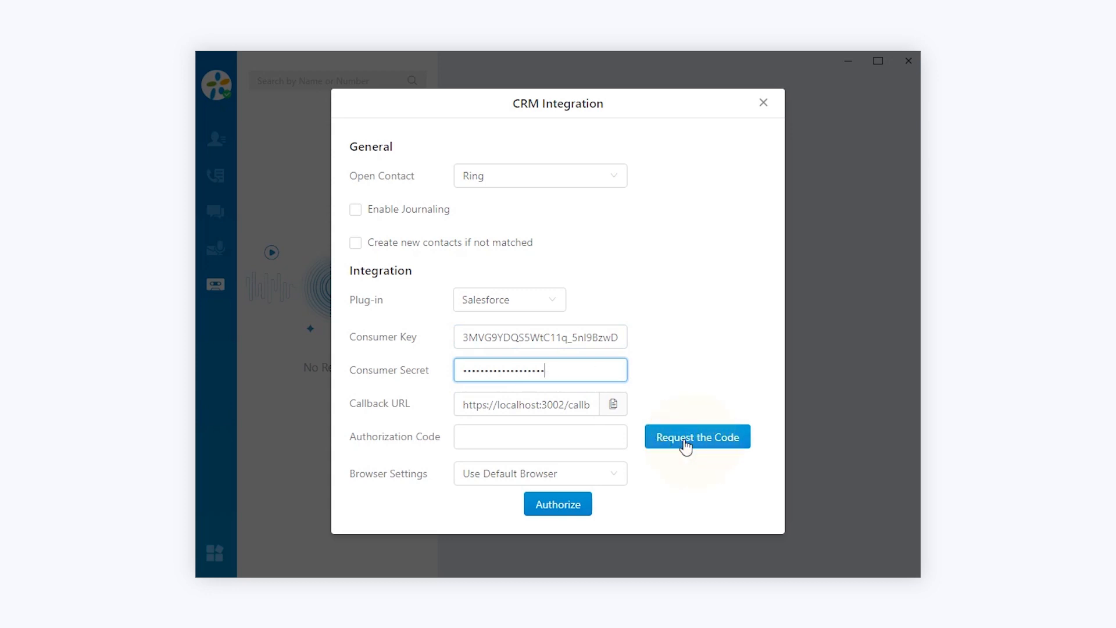
# Step: Request the authorization code, allow Linkus_Yeastar access in Salesforce, and authorize the integration
pyautogui.click(697, 436)
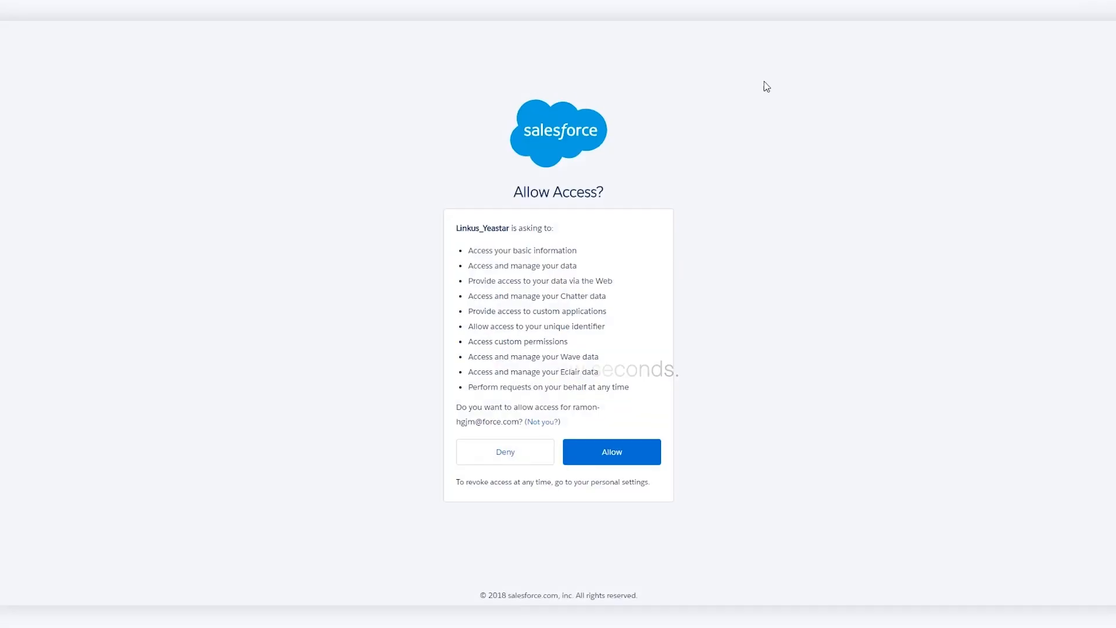
pyautogui.click(612, 451)
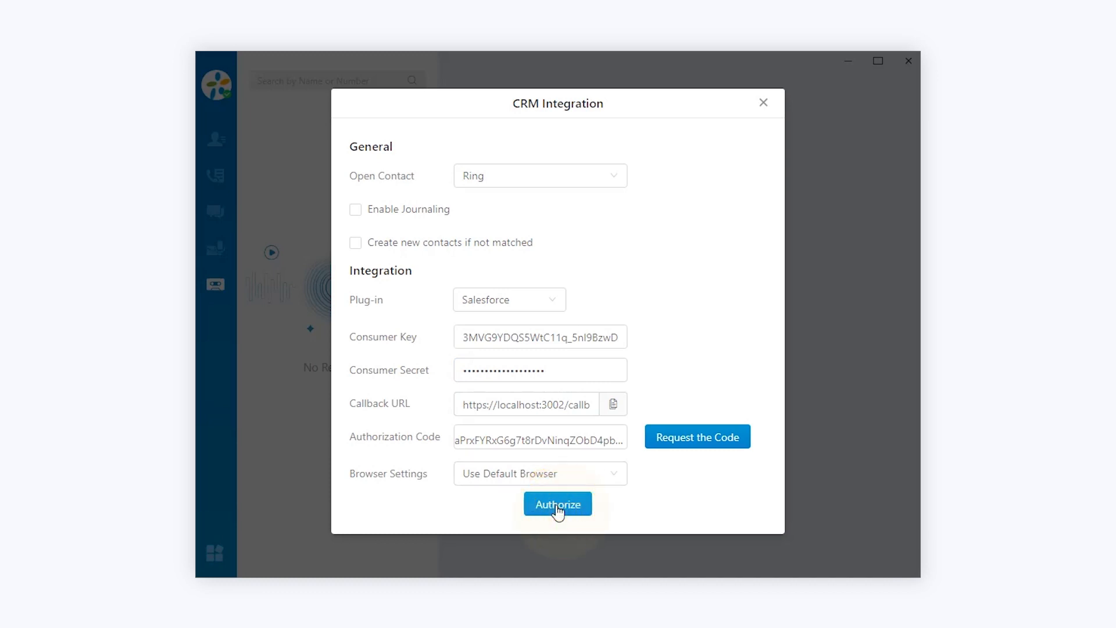
pyautogui.click(559, 503)
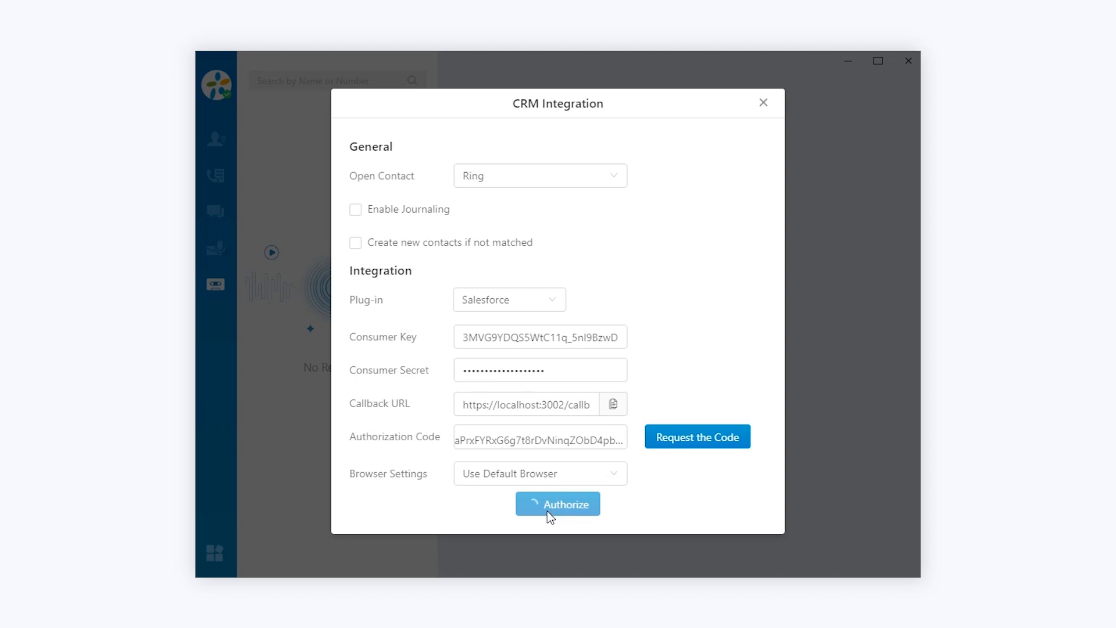
pyautogui.click(558, 503)
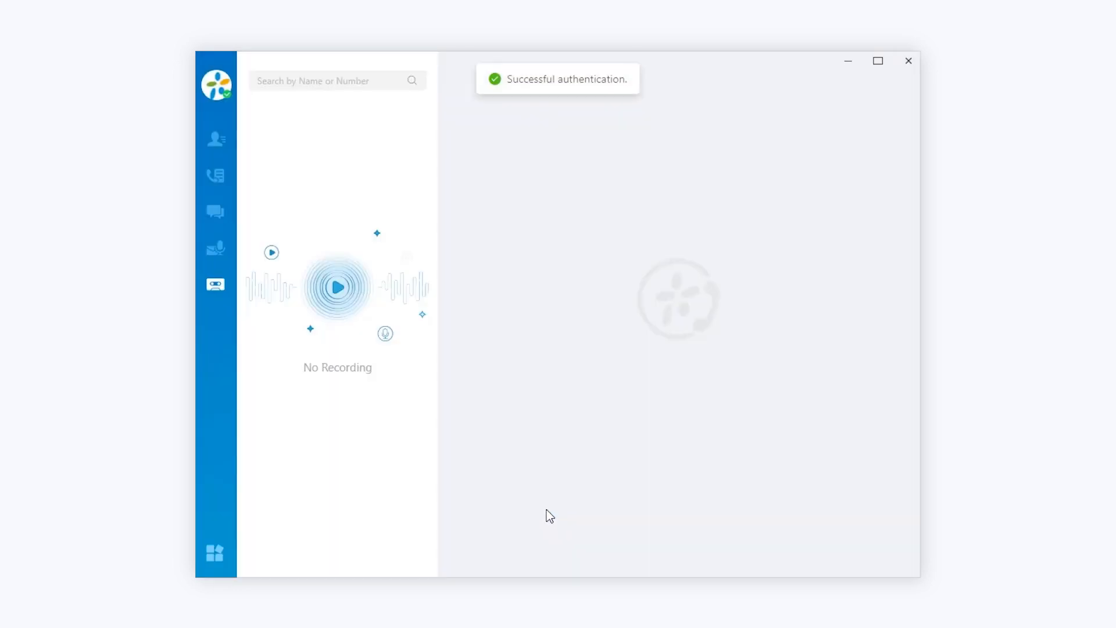
pyautogui.moveTo(553, 398)
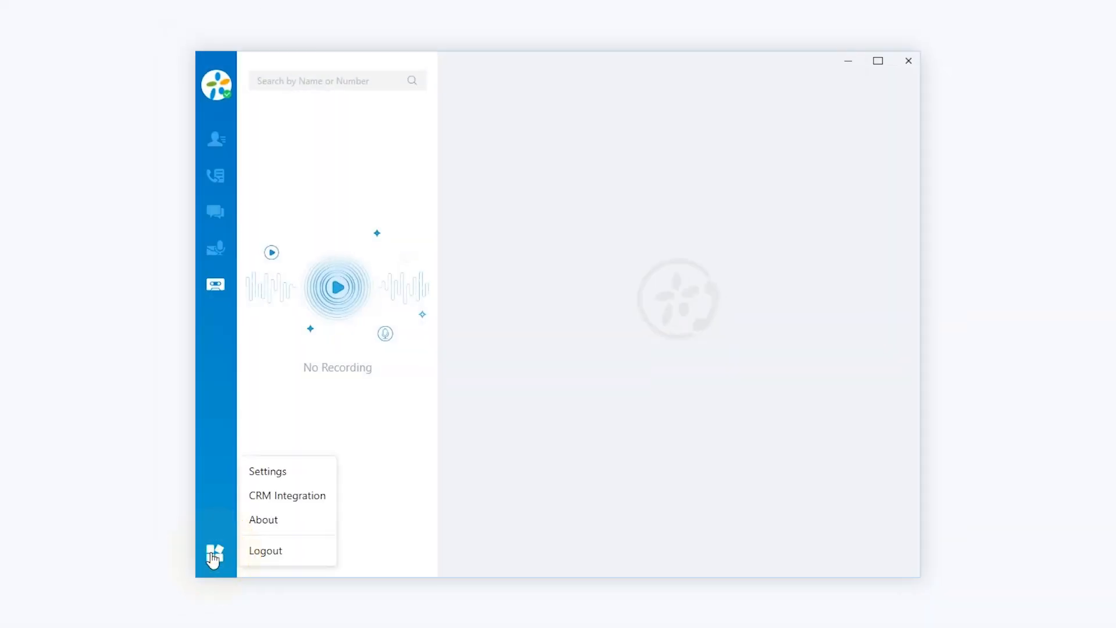
pyautogui.click(287, 496)
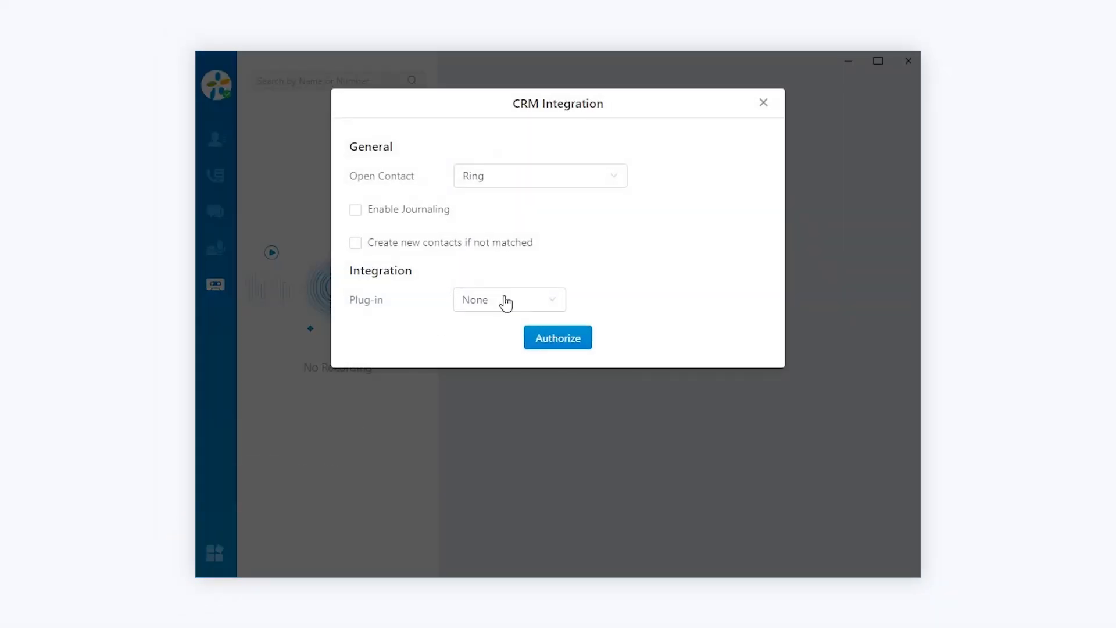
pyautogui.click(509, 300)
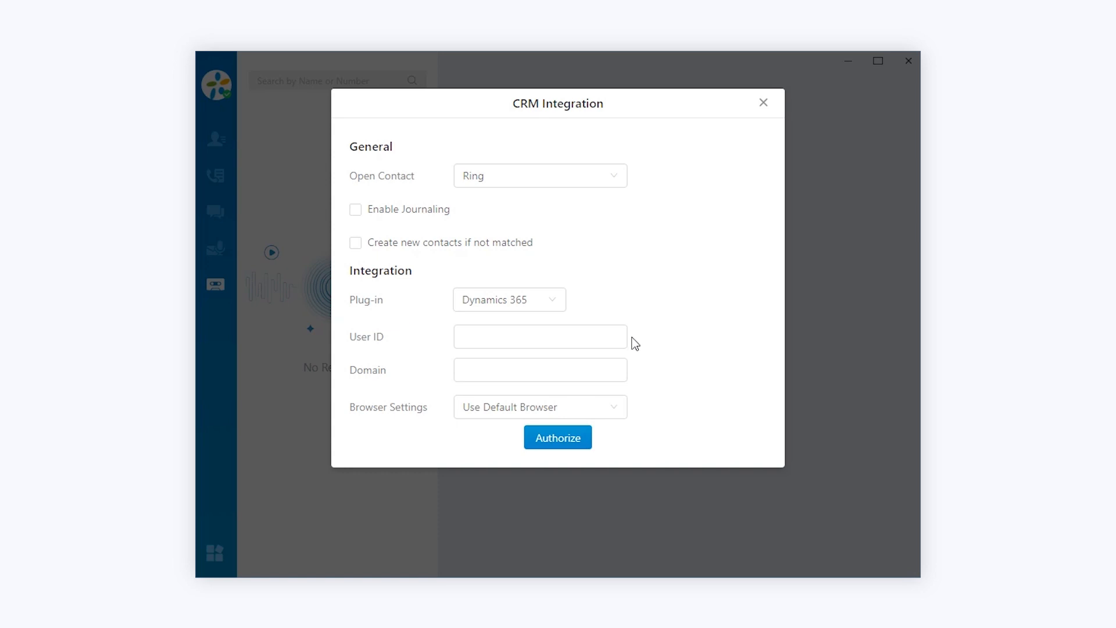
pyautogui.write('https://lsyeastar.crm5.dynamics.com')
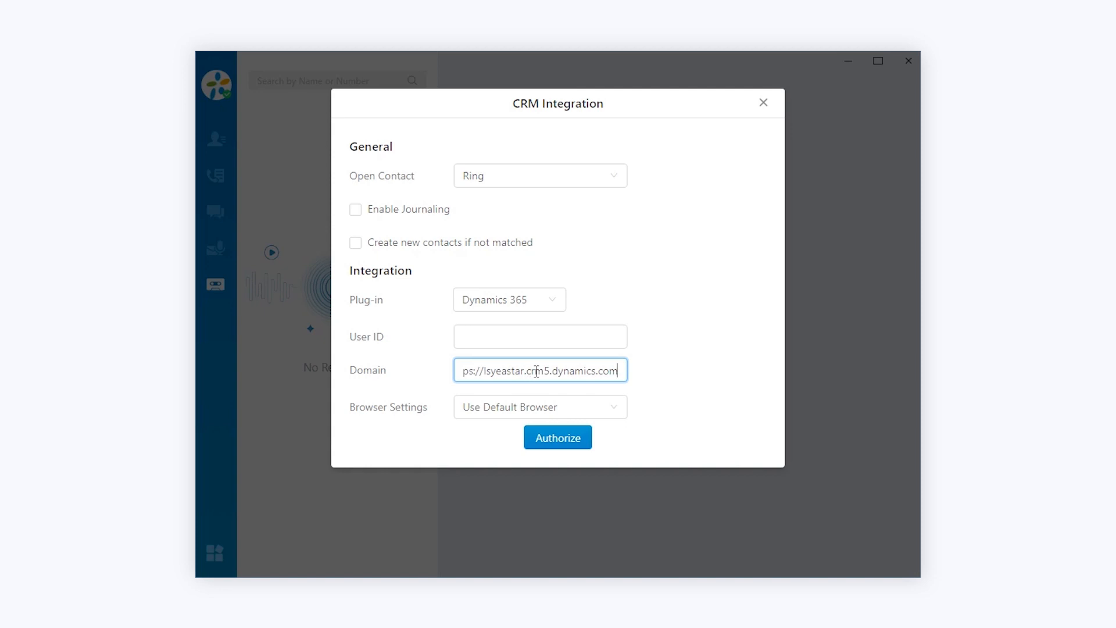
pyautogui.click(558, 437)
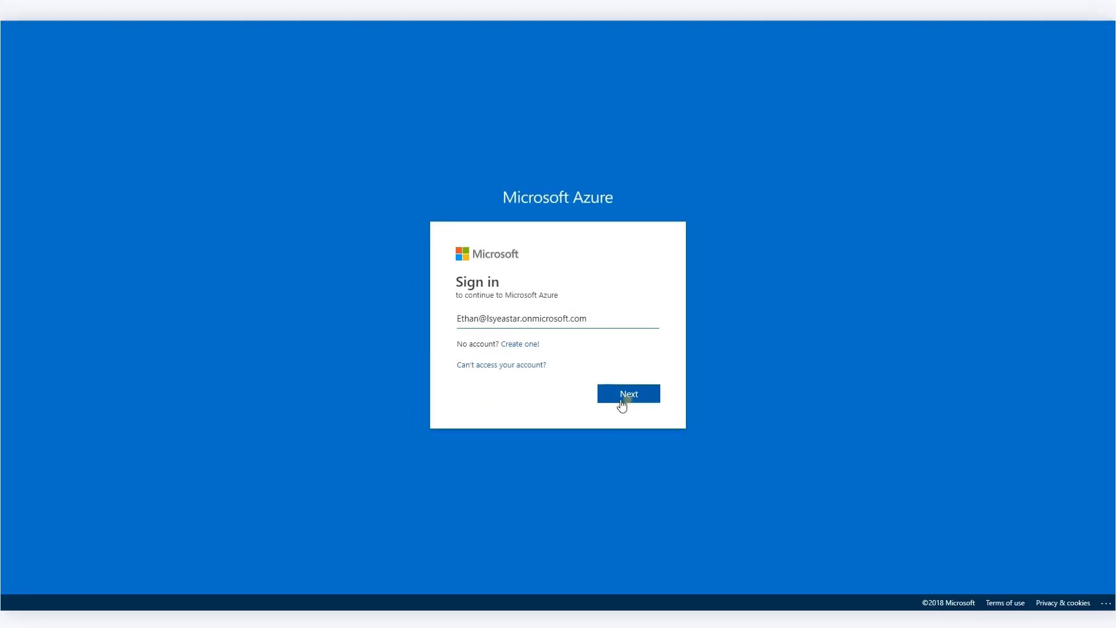
# Step: Sign in to Microsoft Azure and go to the Azure Active Directory app registrations
pyautogui.click(629, 393)
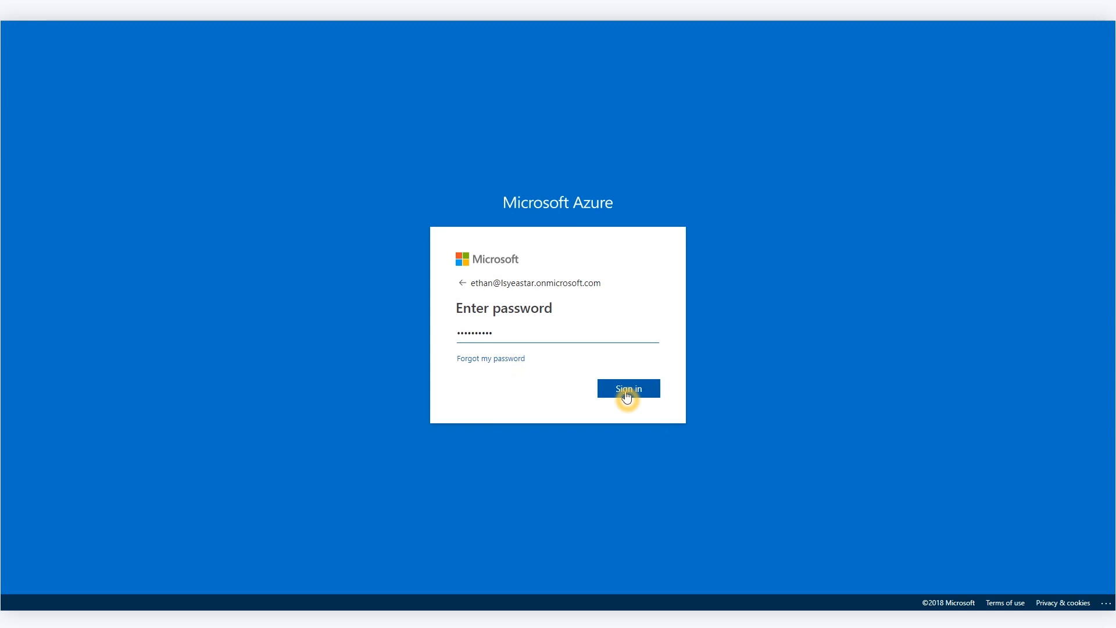
pyautogui.click(628, 388)
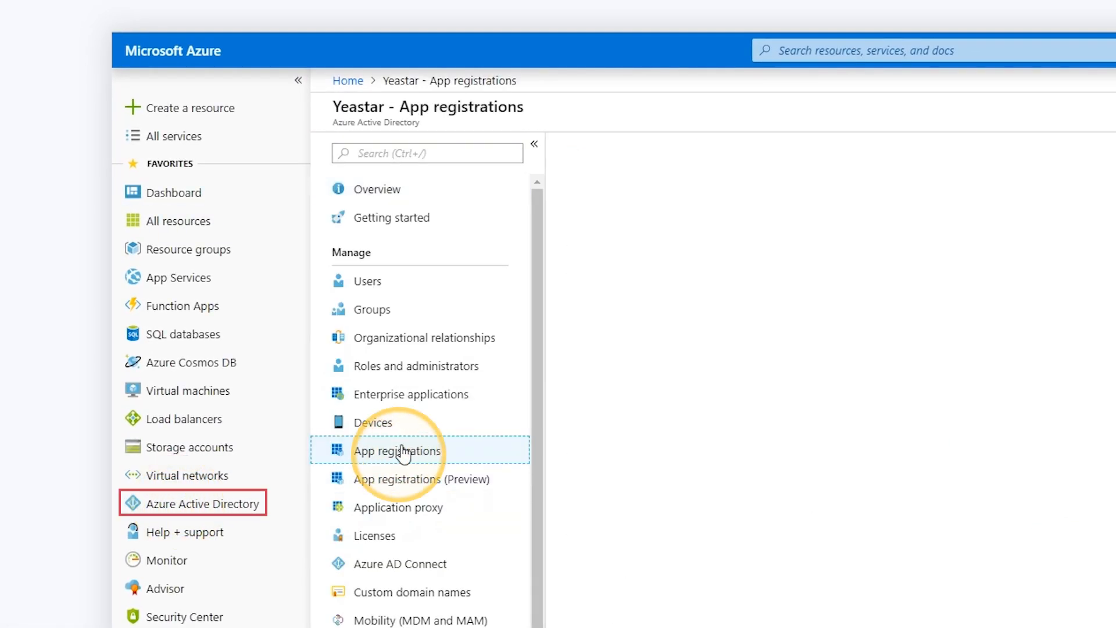
pyautogui.click(397, 452)
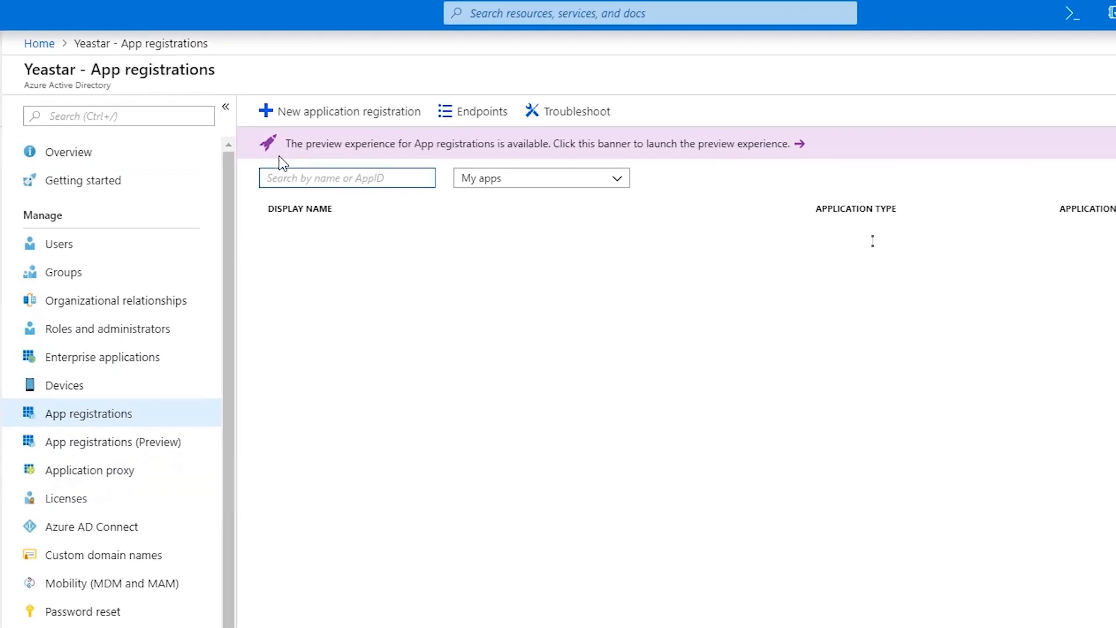
pyautogui.moveTo(283, 153)
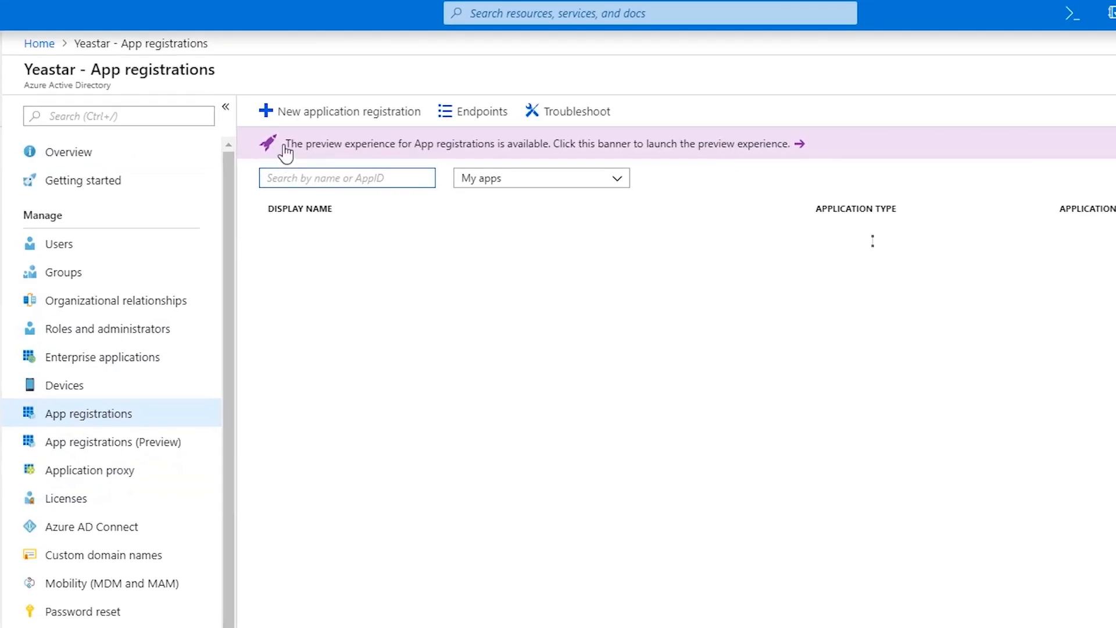
# Step: Start a new app registration named linkus_Yeastar of type Native
pyautogui.click(346, 111)
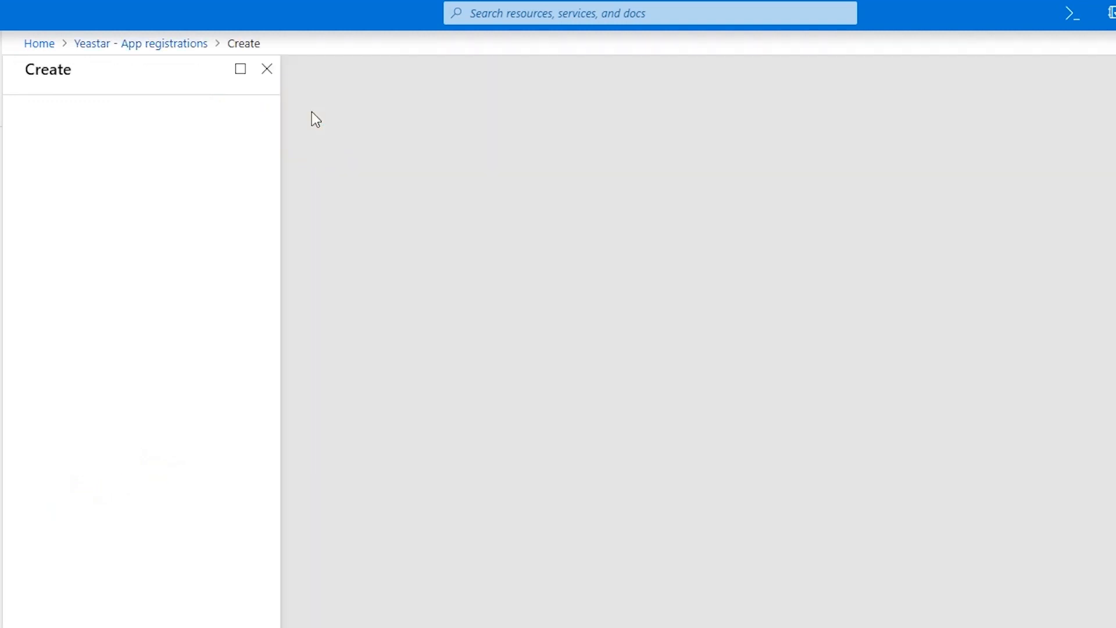
pyautogui.write('linkus_Yea')
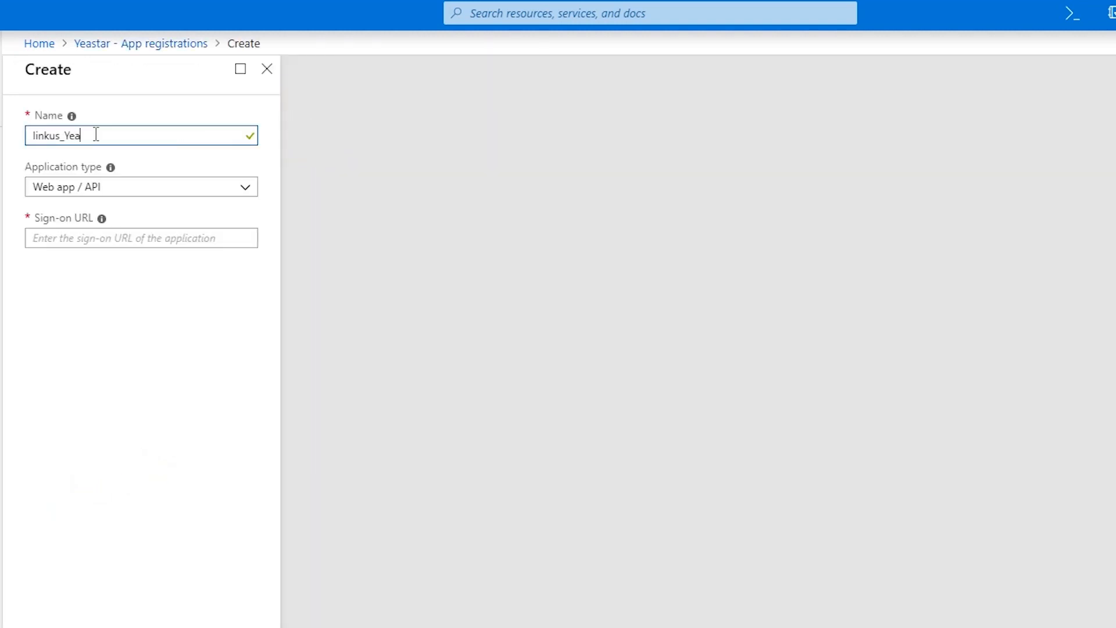
pyautogui.click(141, 186)
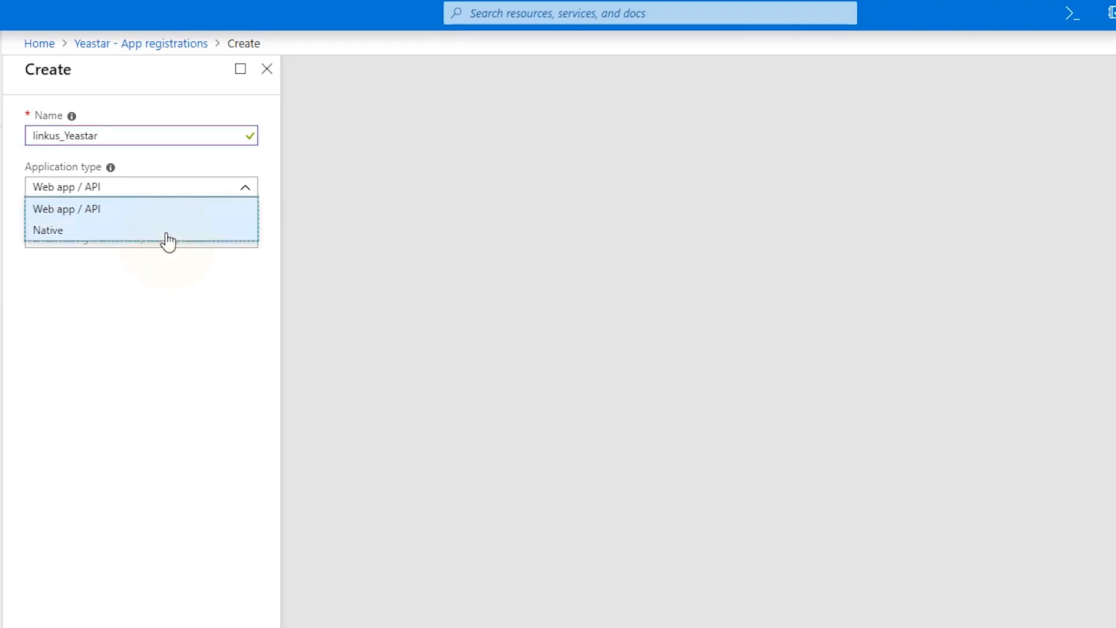
pyautogui.click(49, 229)
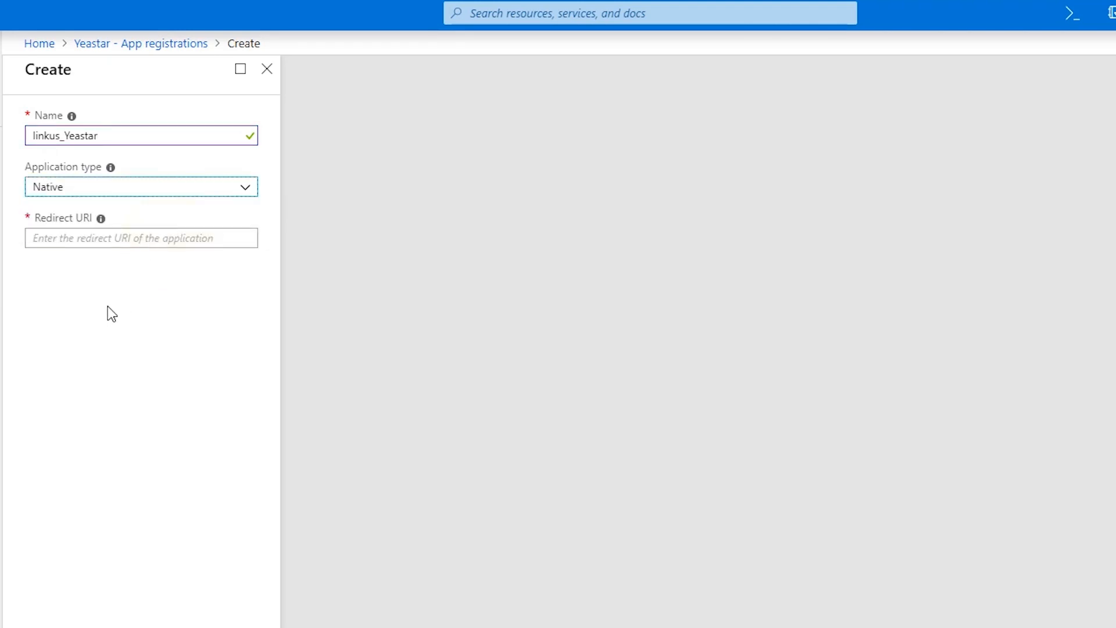
pyautogui.click(142, 237)
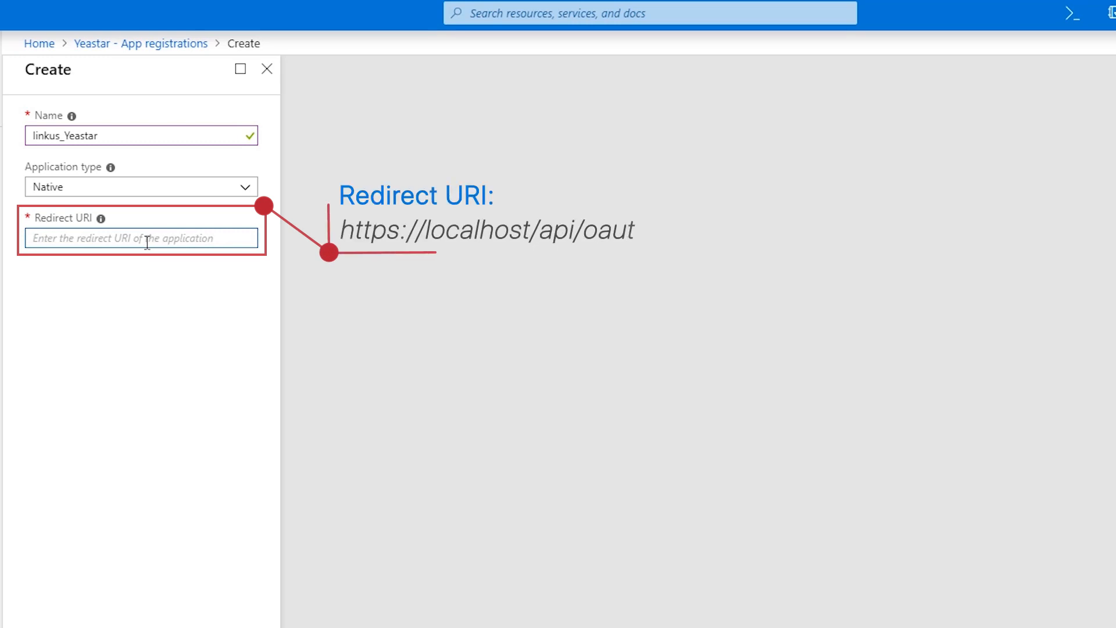
pyautogui.write('https://localhost/api/oauth2crm')
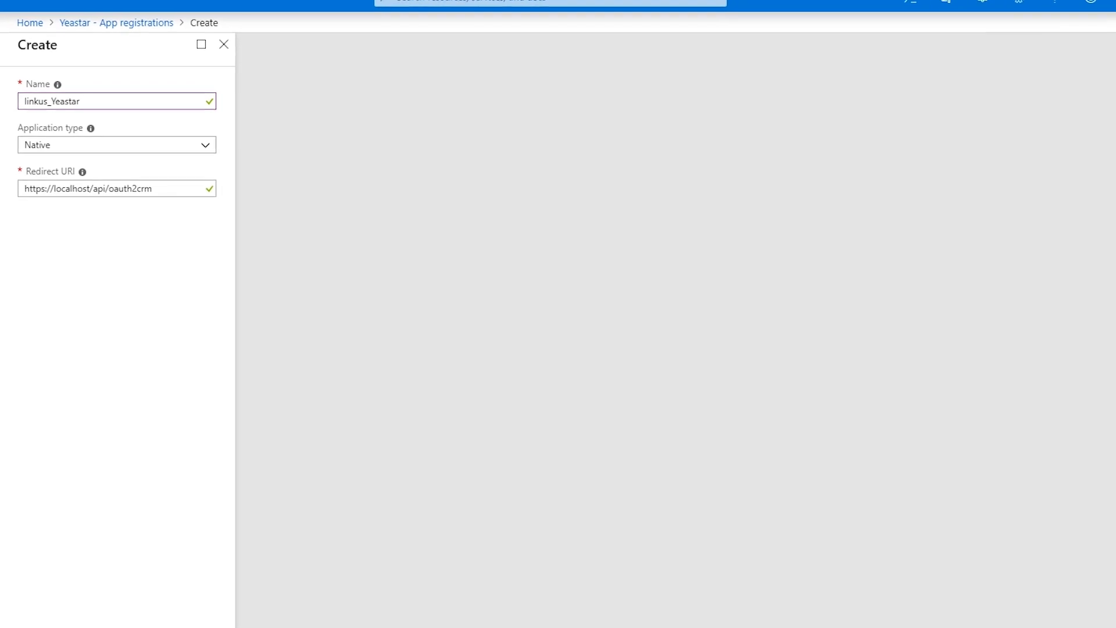
pyautogui.click(41, 614)
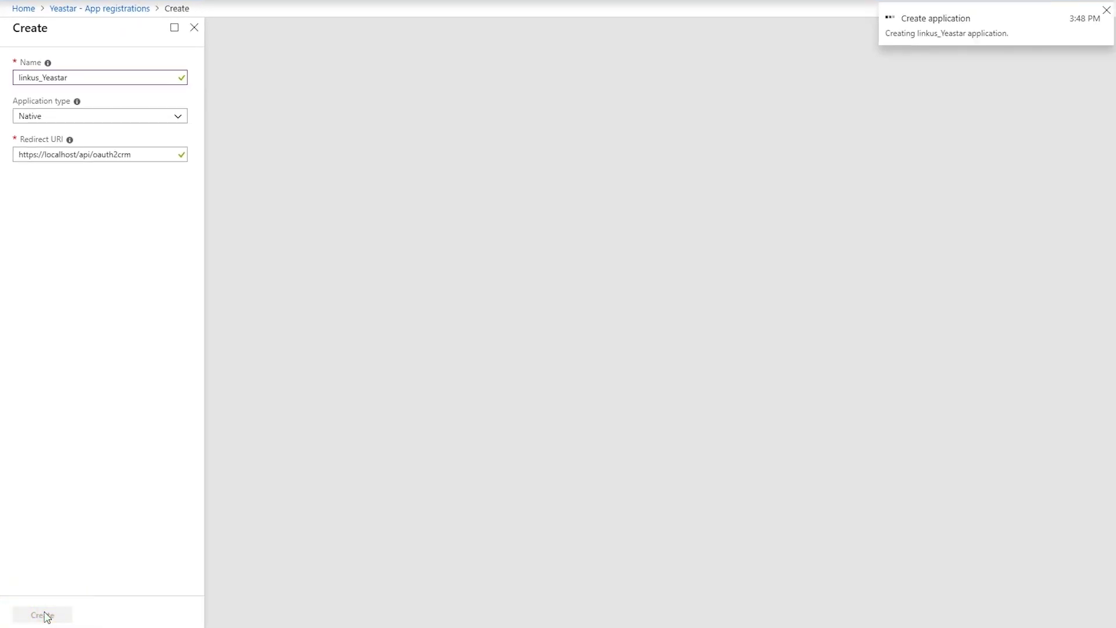
pyautogui.click(42, 614)
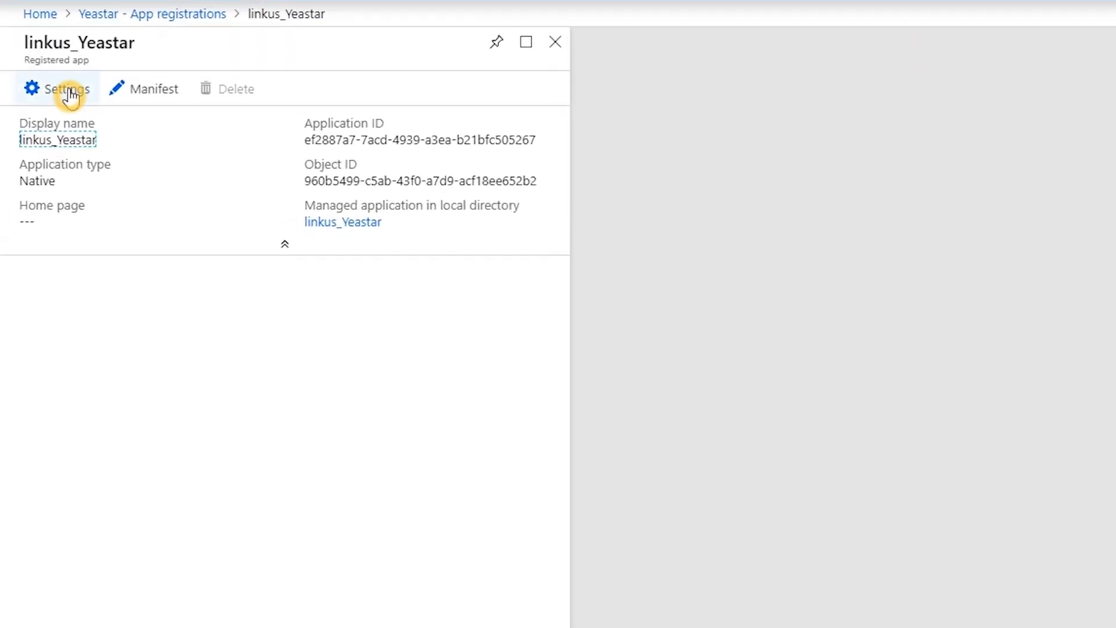
# Step: In the app's required permissions, add Dynamics CRM Online as an API
pyautogui.click(60, 88)
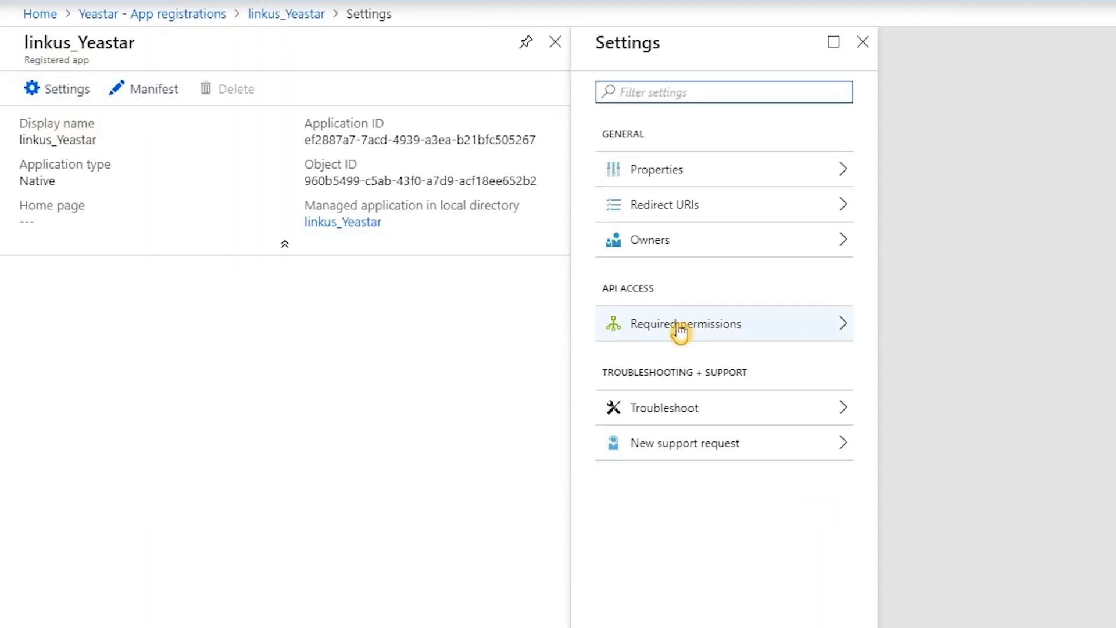
pyautogui.click(686, 323)
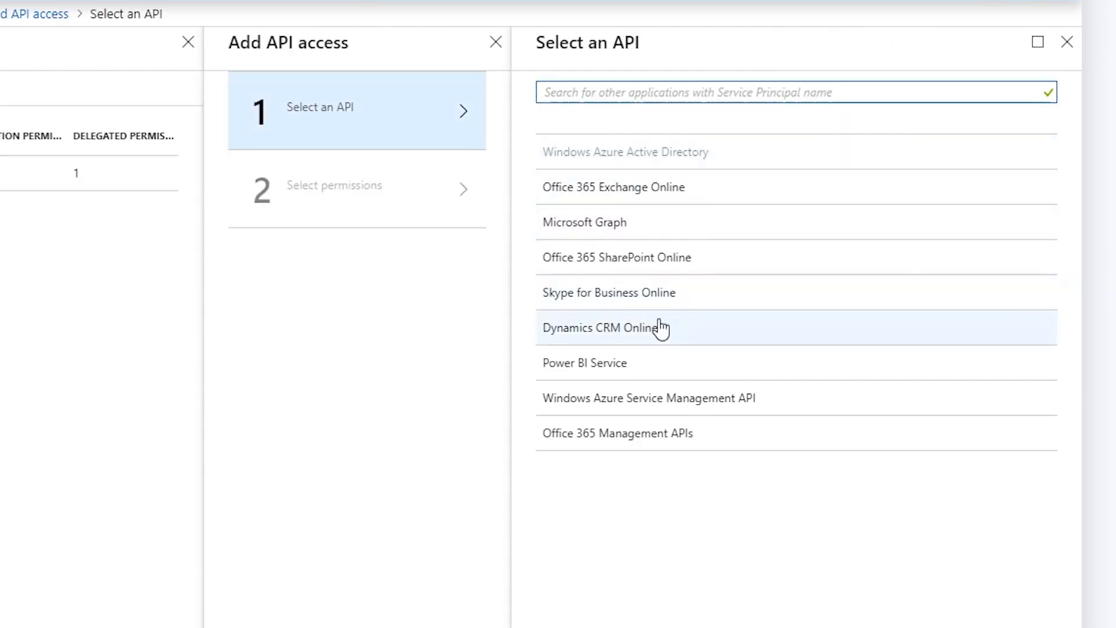
pyautogui.click(628, 328)
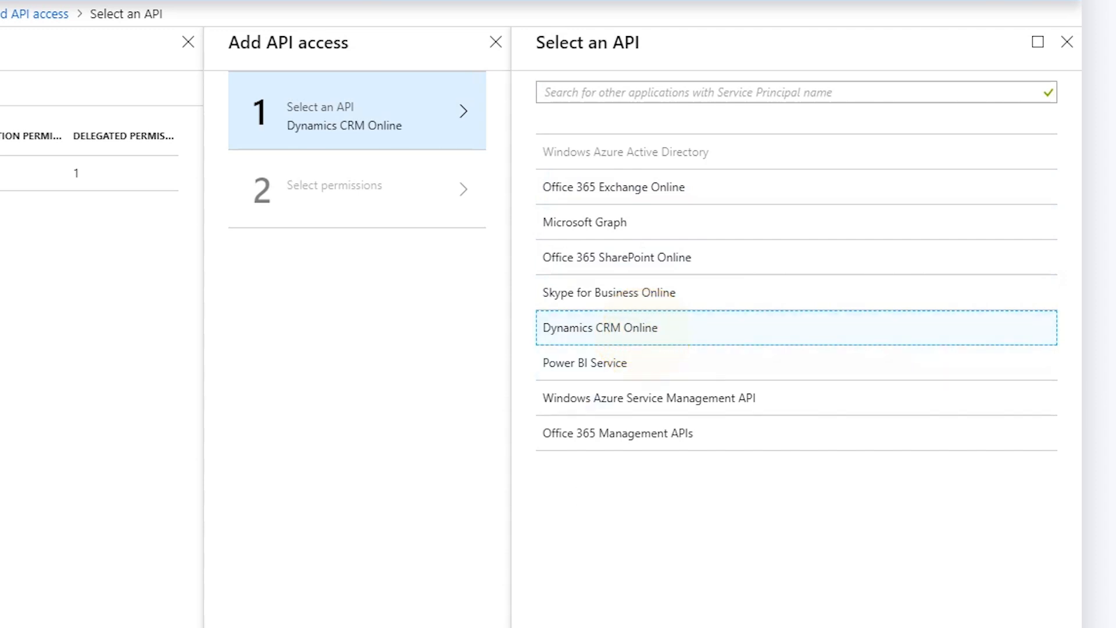
pyautogui.click(600, 327)
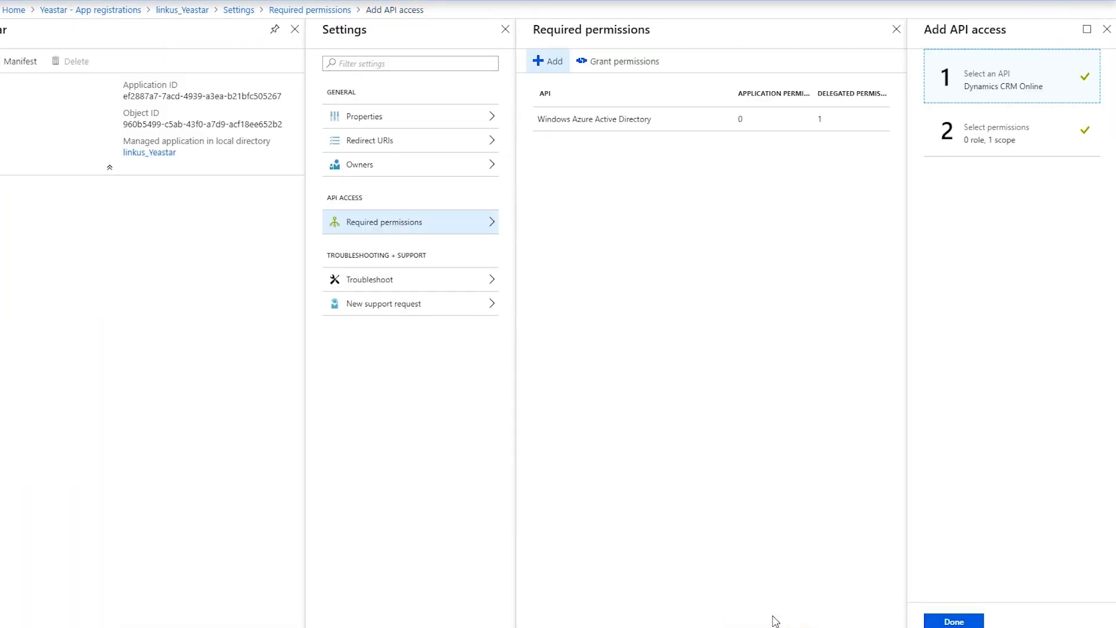
# Step: Finish granting delegated Dynamics CRM Online access and return to the Linkus Dynamics 365 dialog
pyautogui.click(953, 621)
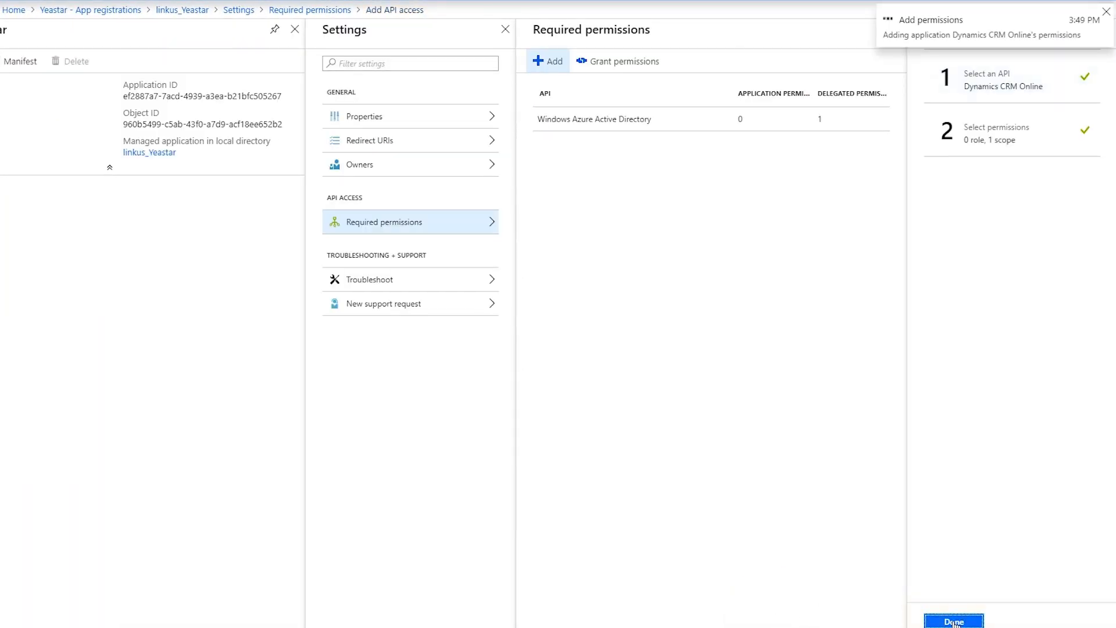
pyautogui.click(954, 622)
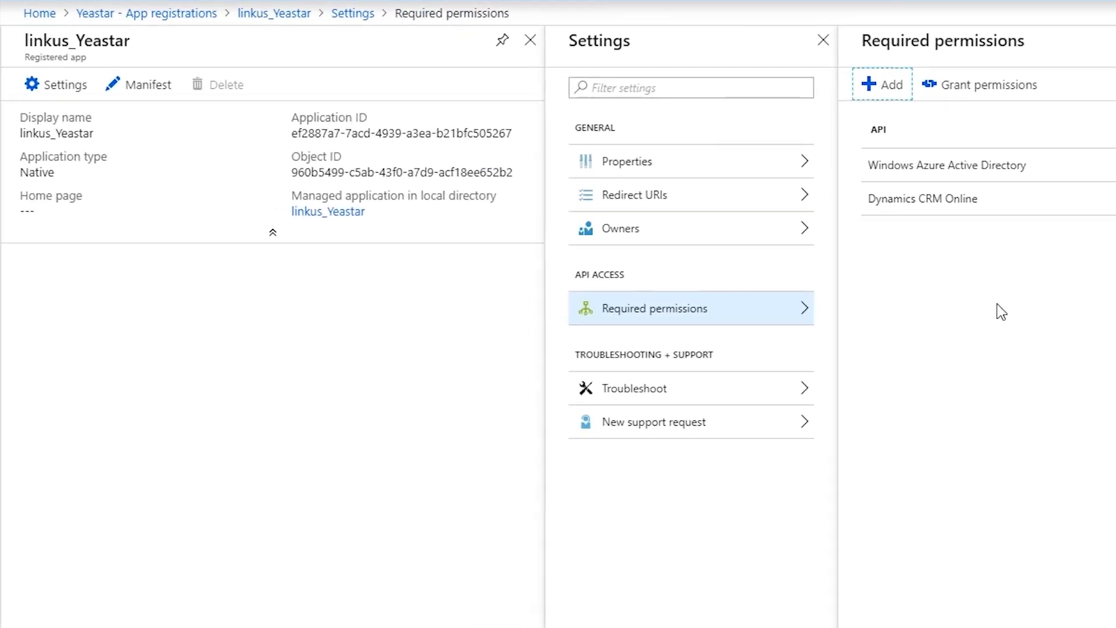
pyautogui.click(518, 136)
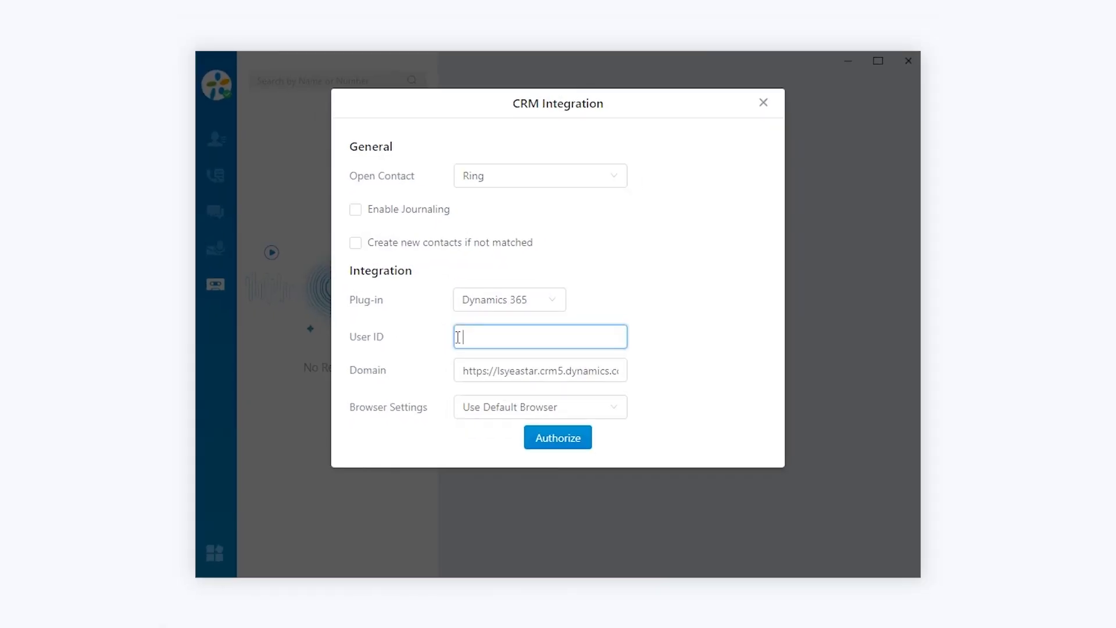
# Step: Enter the Azure Application ID as User ID, authorize Dynamics 365 and accept the Microsoft permissions
pyautogui.click(558, 437)
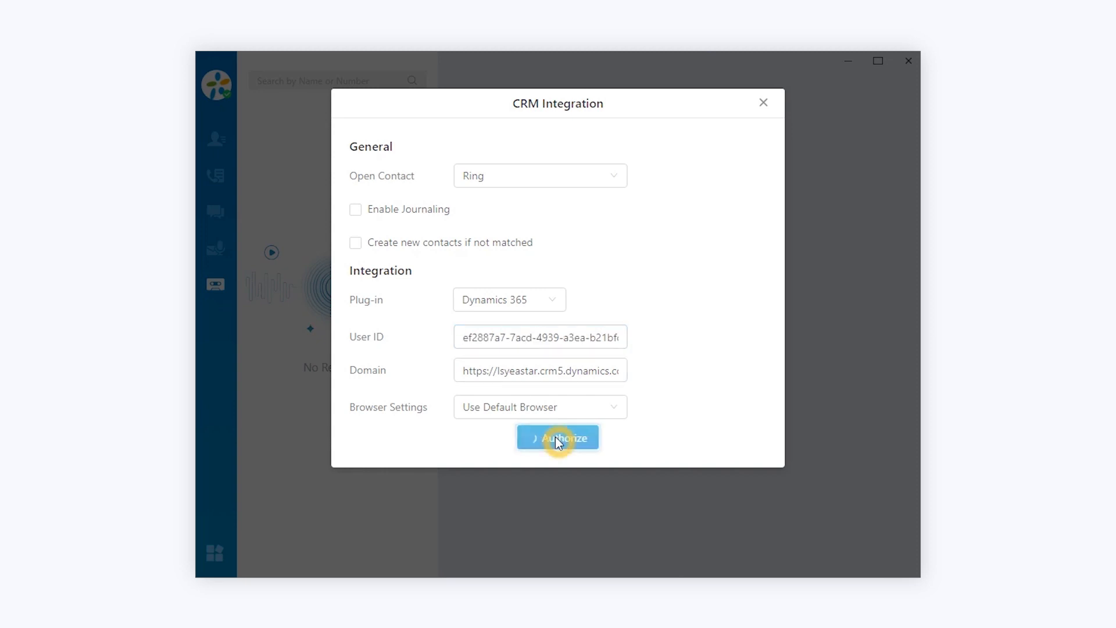
pyautogui.click(558, 438)
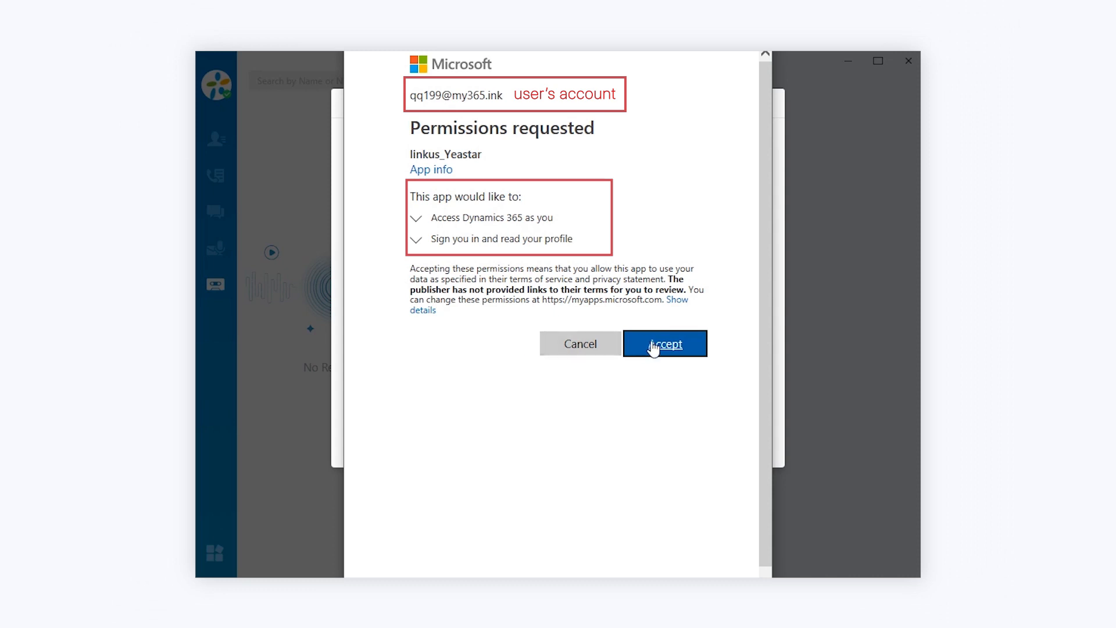
pyautogui.click(665, 343)
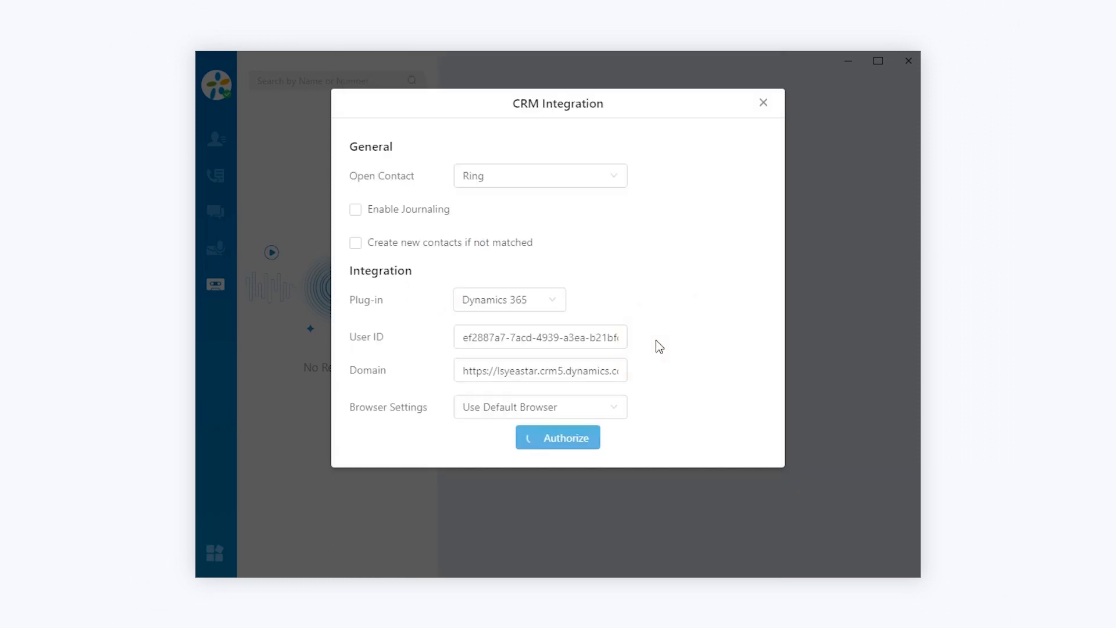
pyautogui.click(558, 438)
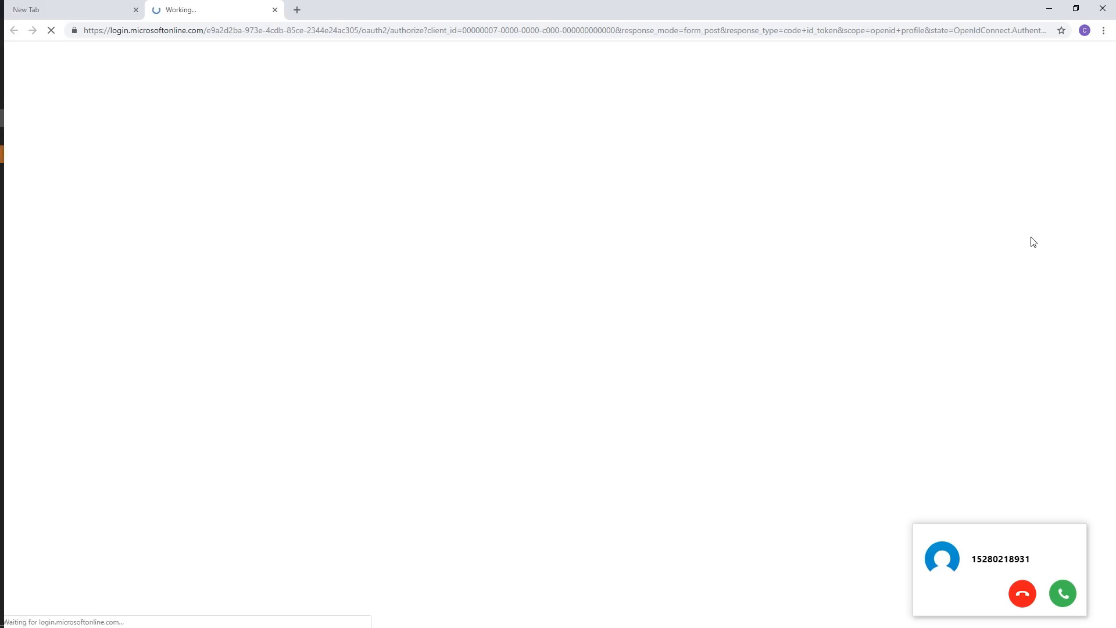